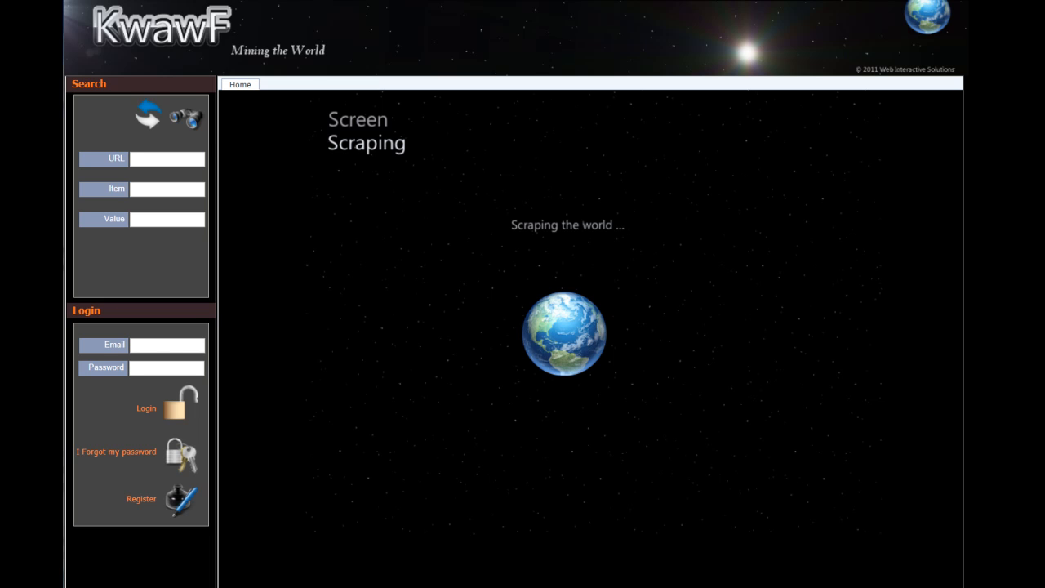
# - Log in to KwawF with the account email and password
pyautogui.click(167, 345)
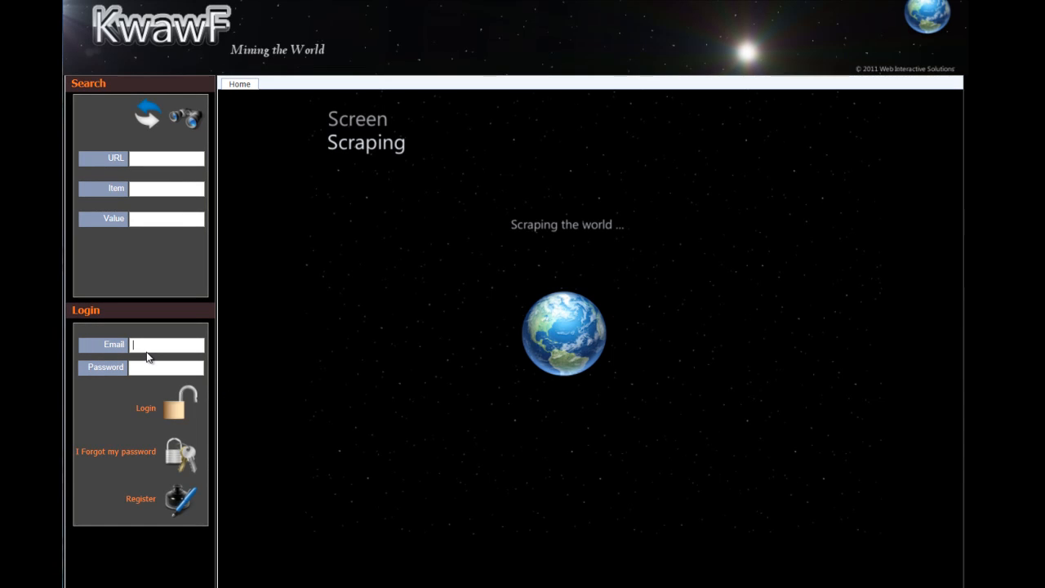
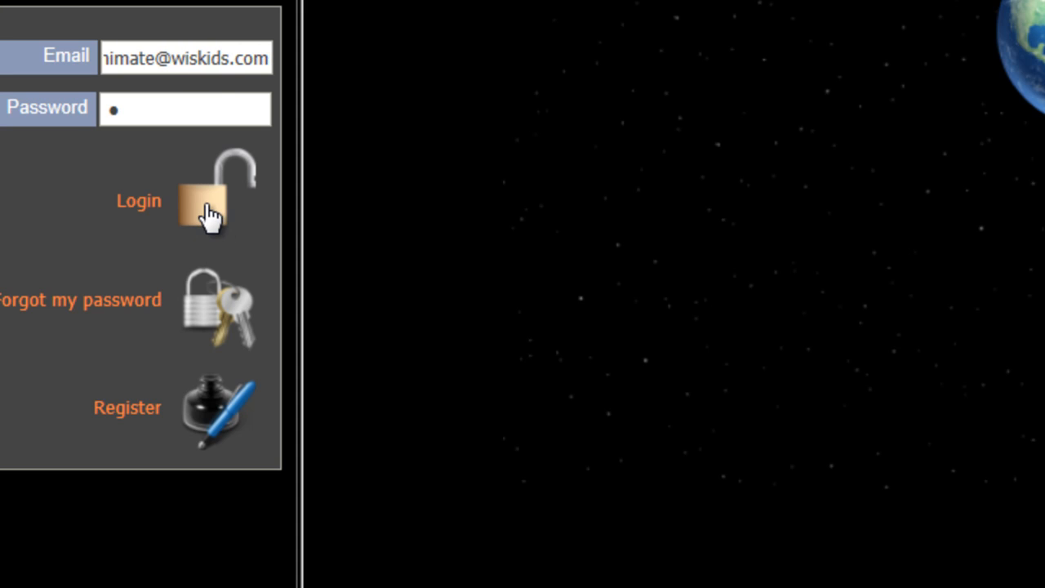
pyautogui.moveTo(208, 211)
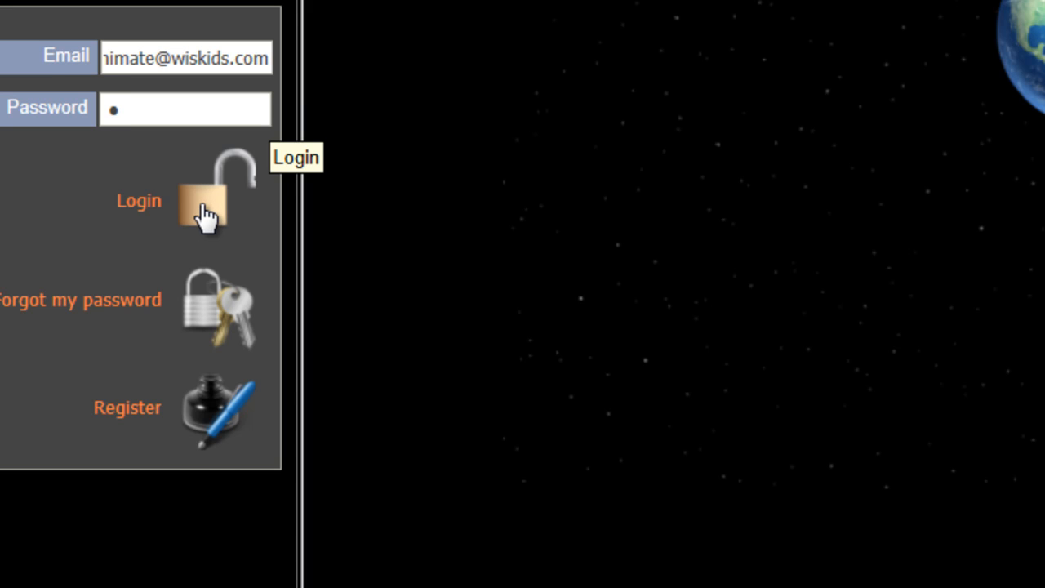
pyautogui.click(209, 196)
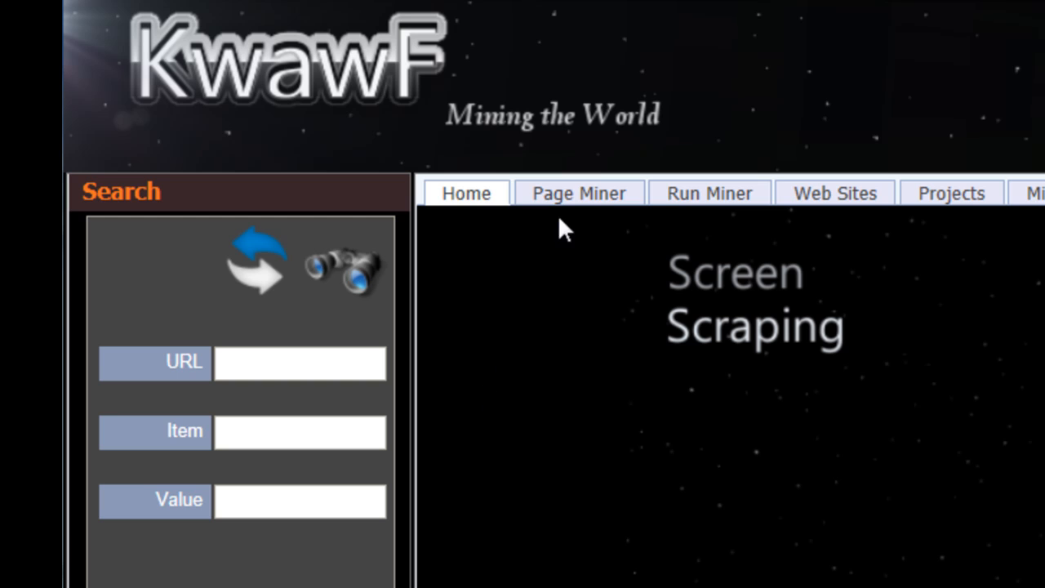
# - Load the NetPlus ATI PCI-Express video card listing URL in Page Miner
pyautogui.click(578, 194)
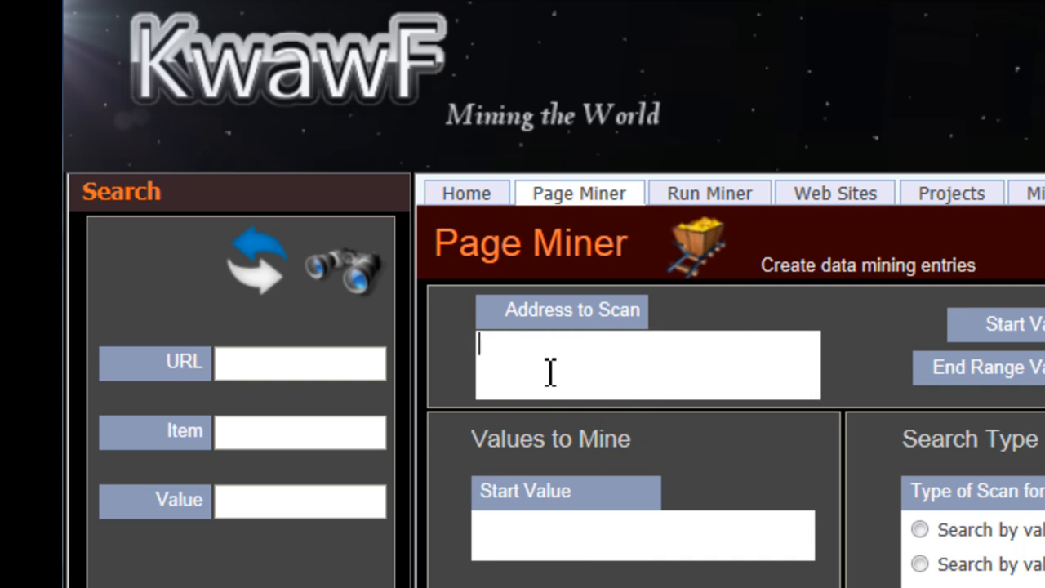
pyautogui.write('http://www.netplus.com.au/products-listing.asp?code=VD5&group=ATI%20PCI-Express%20Video%20Cards')
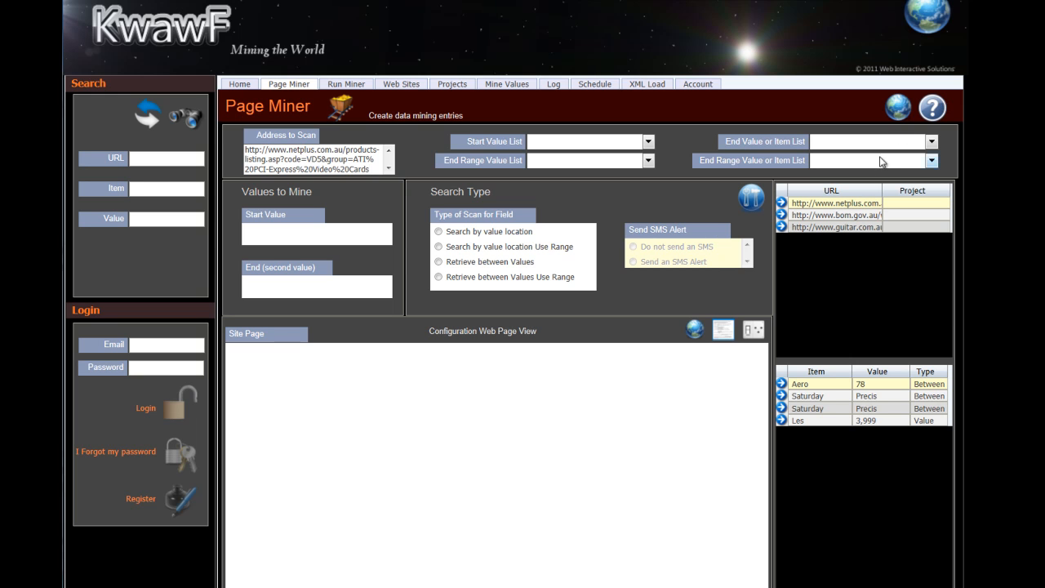
pyautogui.moveTo(693, 333)
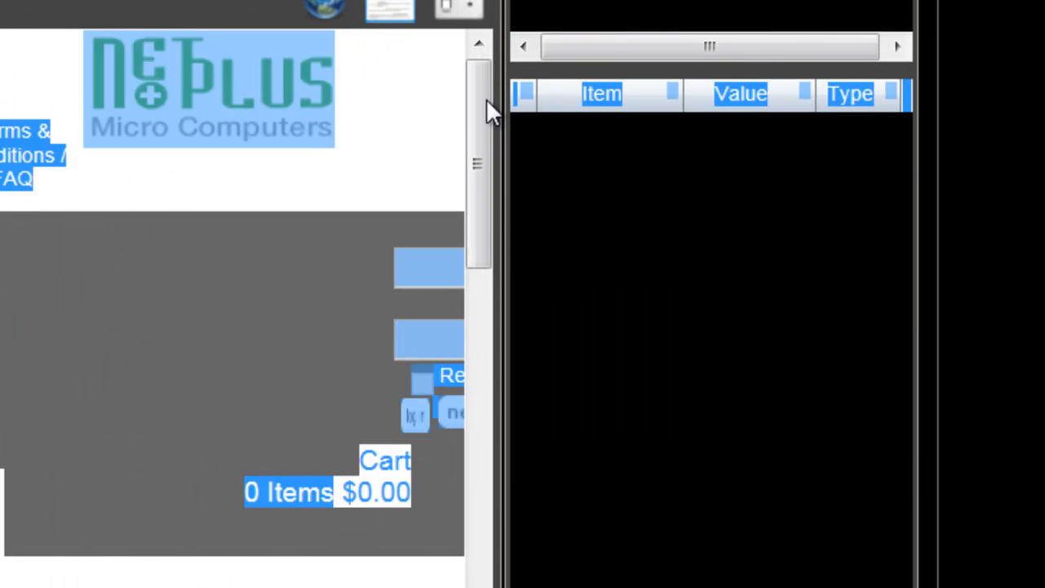
pyautogui.scroll(-3)
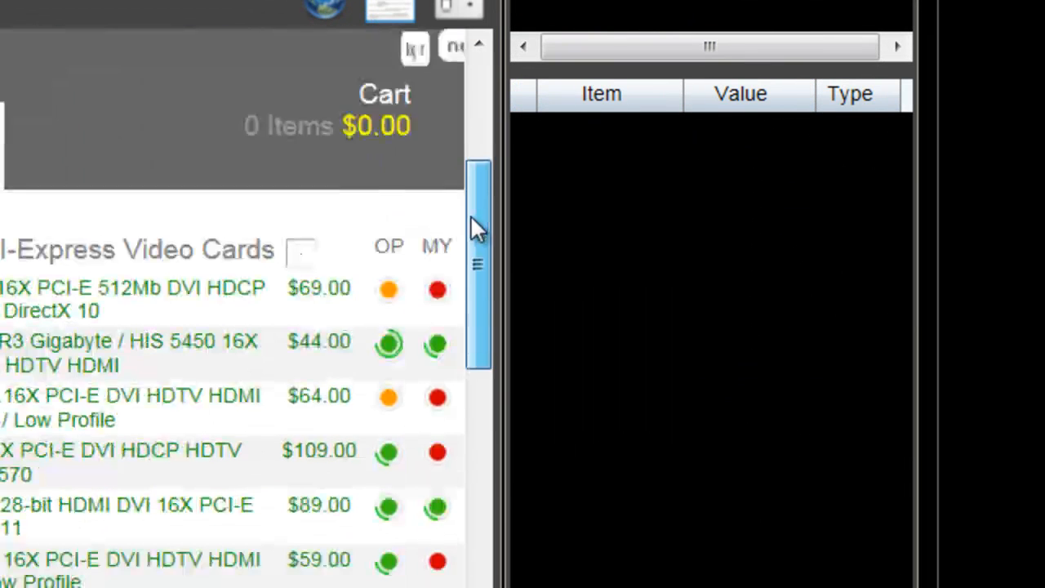
pyautogui.scroll(-3)
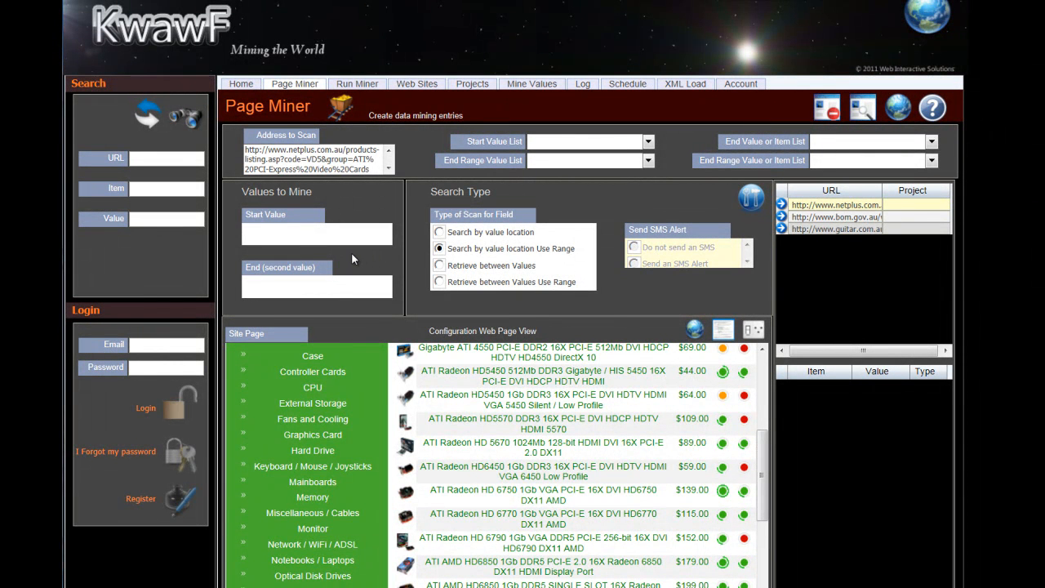
pyautogui.moveTo(326, 242)
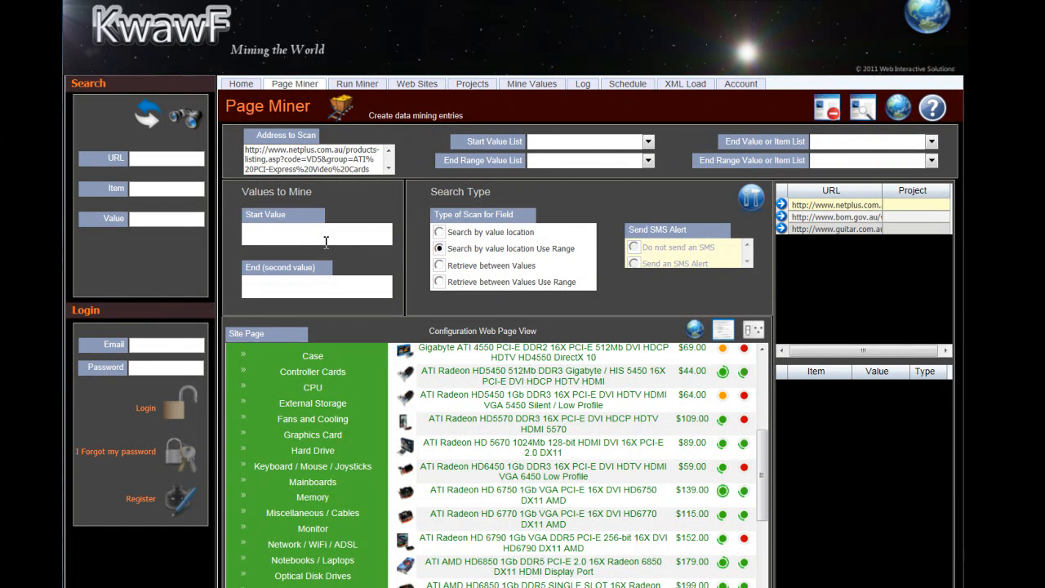
# - Scan the page with start value Gigabyte and end value 69.00
pyautogui.write('Gi')
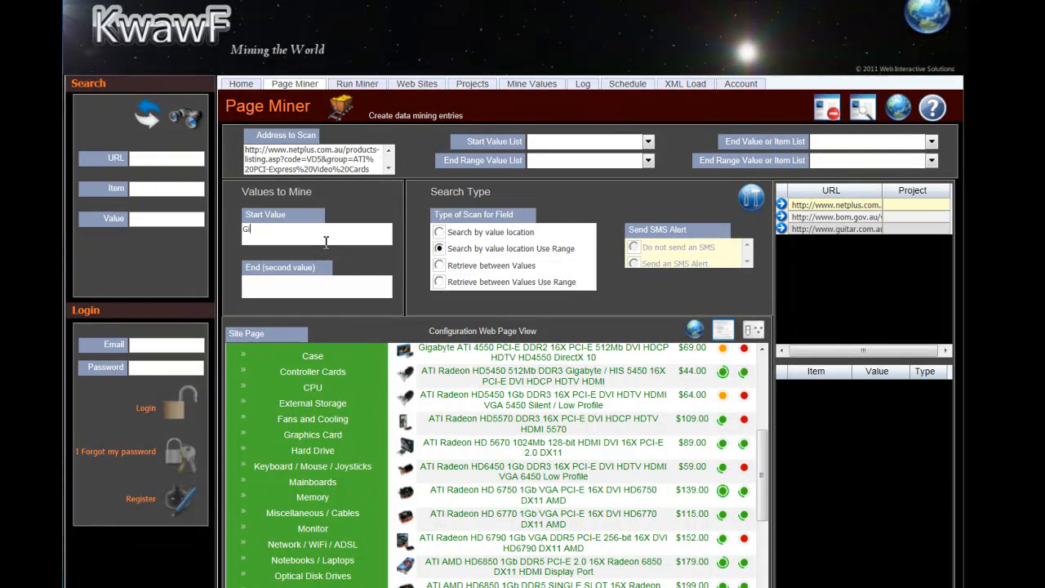
pyautogui.write('gaby')
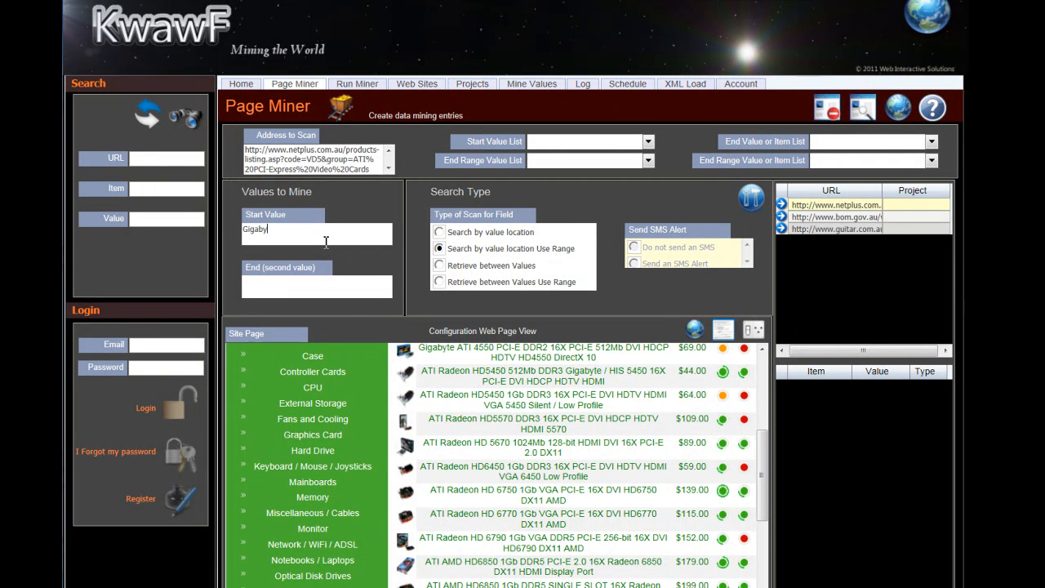
pyautogui.write('te')
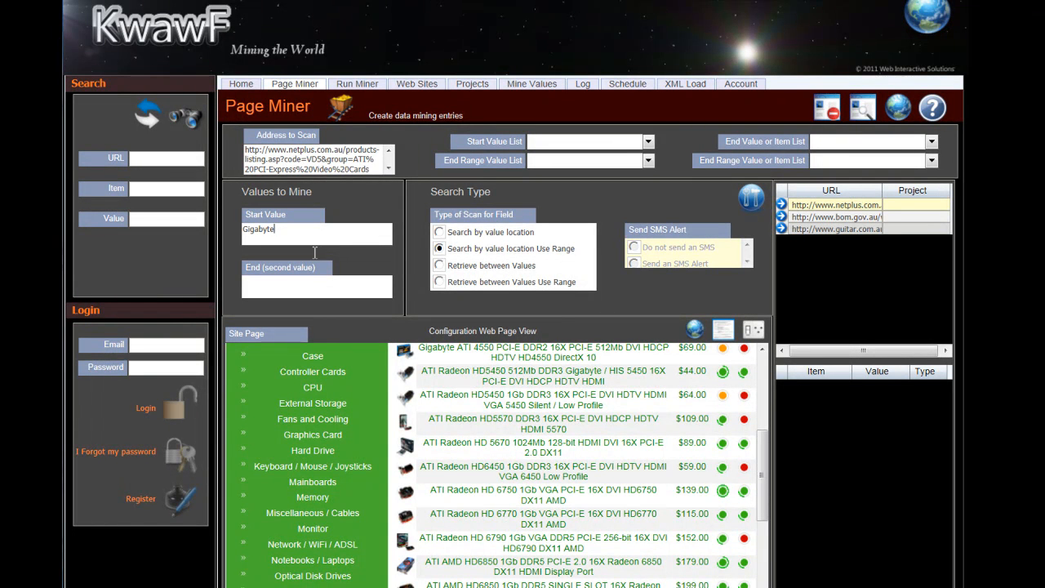
pyautogui.write('6')
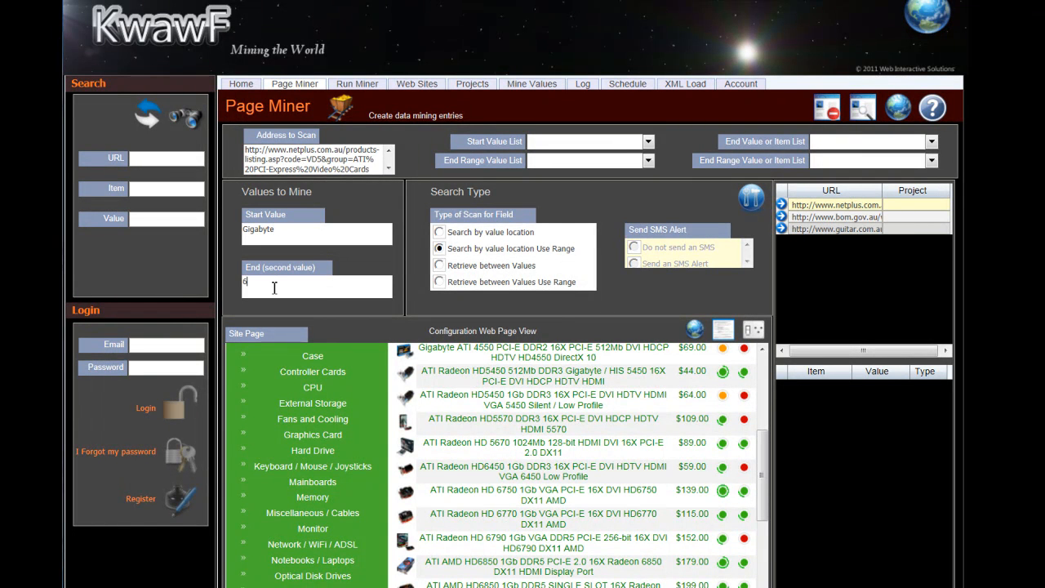
pyautogui.write('9.00')
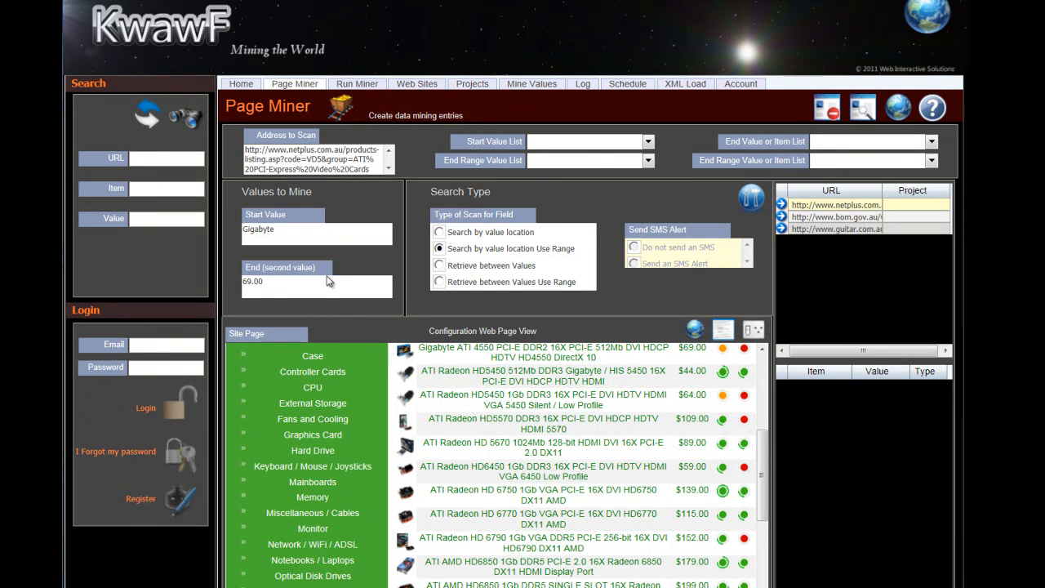
pyautogui.moveTo(861, 109)
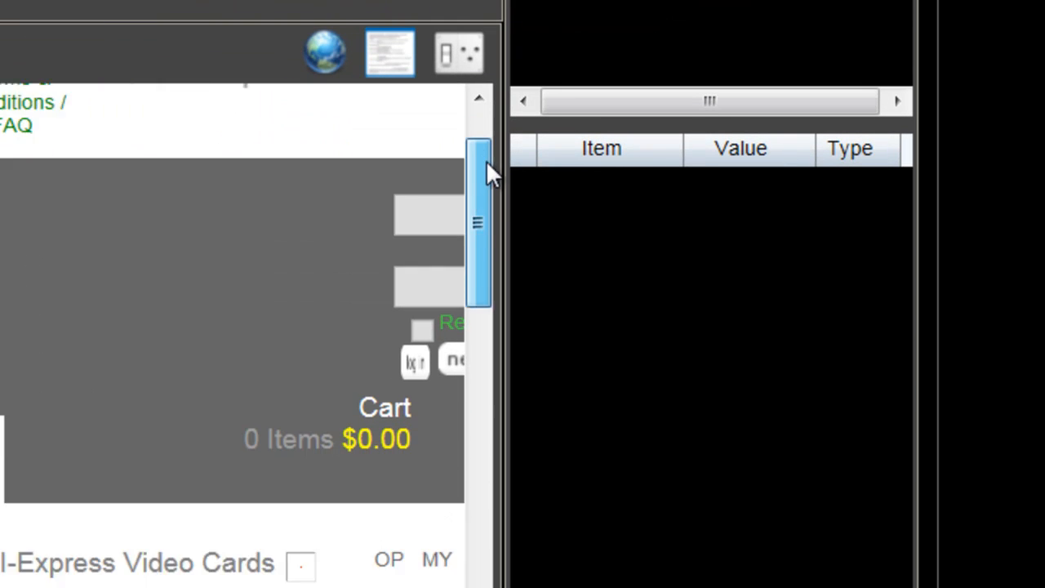
pyautogui.scroll(-3)
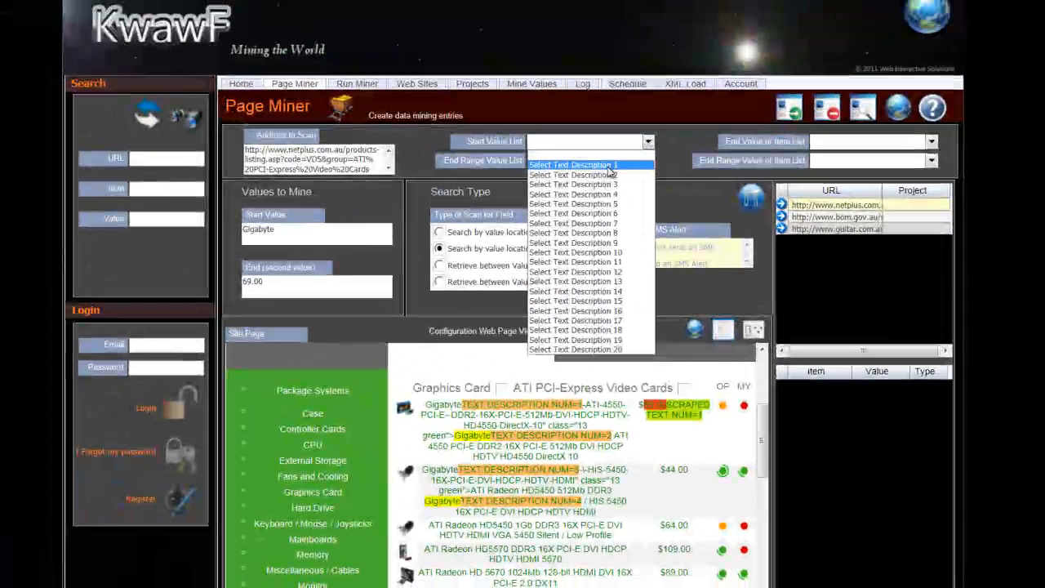
# - Use Text Description 1 as the start value and acknowledge the end-range Info box
pyautogui.click(576, 165)
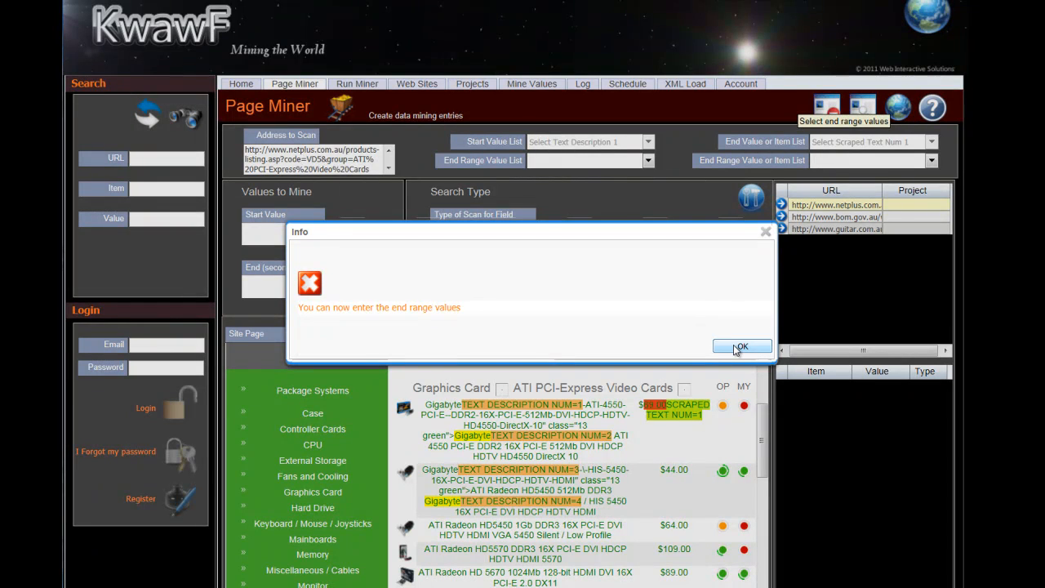
pyautogui.click(740, 347)
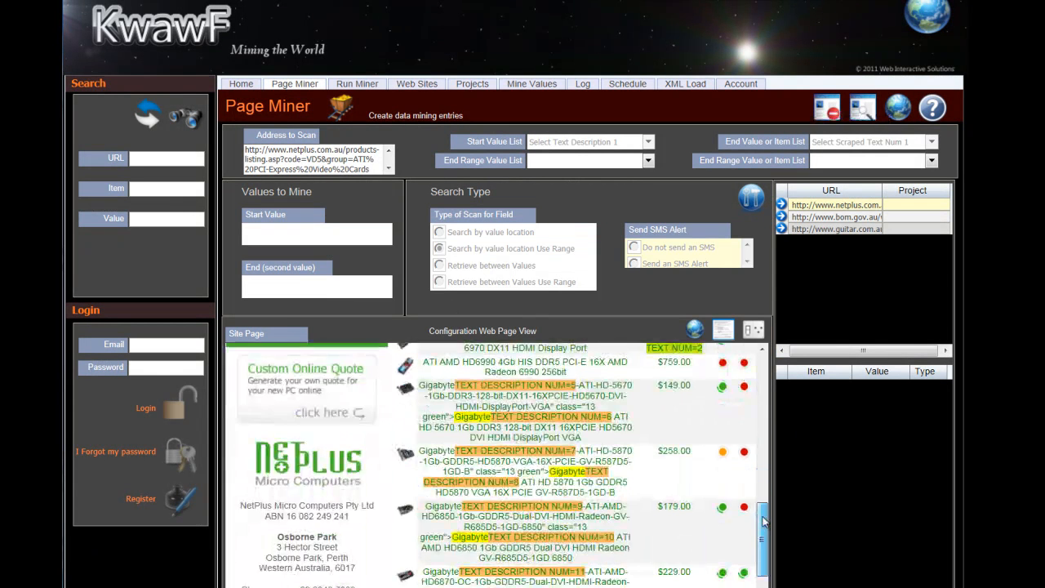
pyautogui.scroll(-3)
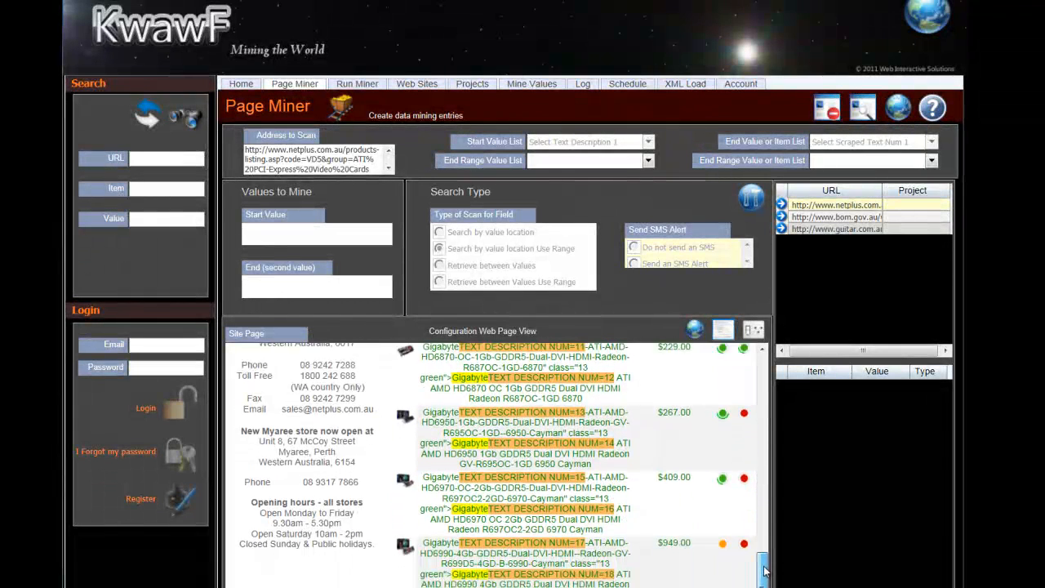
pyautogui.scroll(-3)
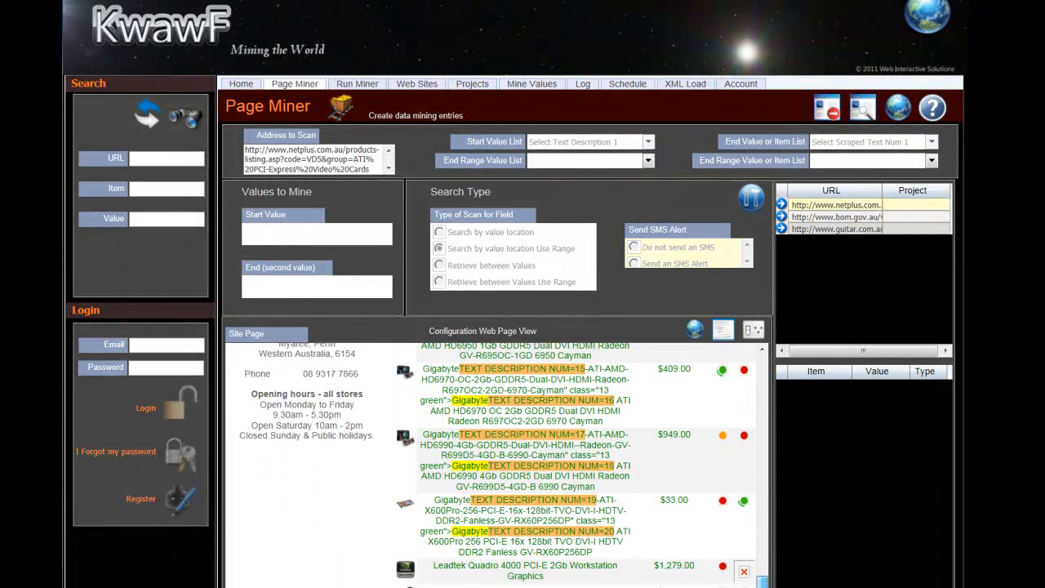
pyautogui.scroll(-3)
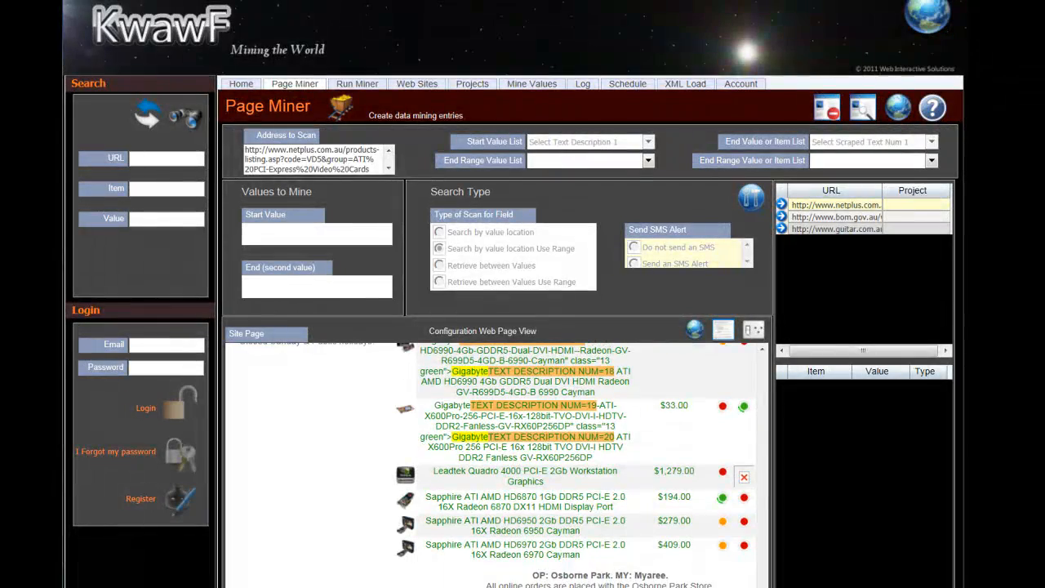
pyautogui.scroll(-3)
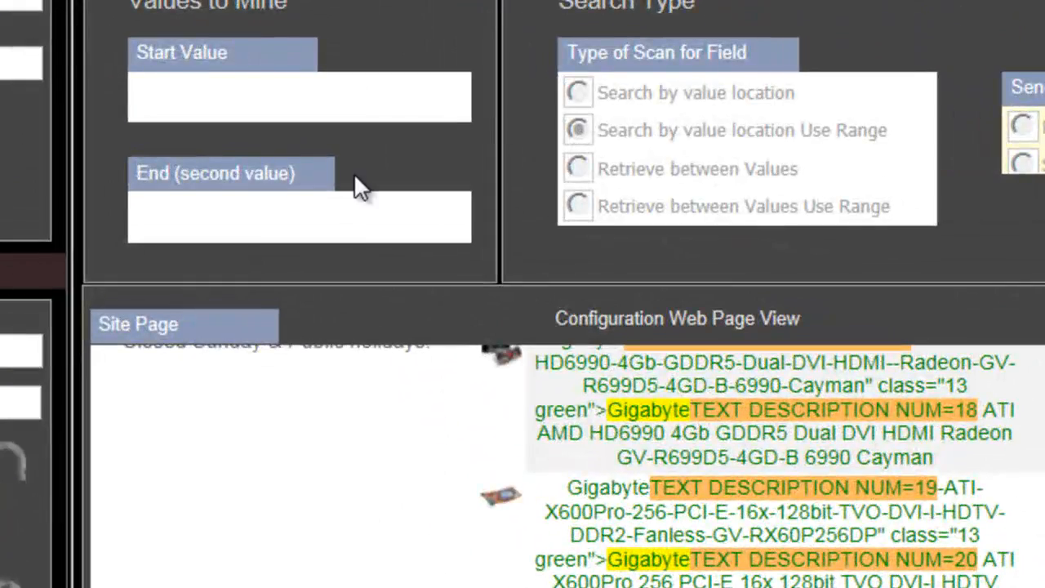
# - Enter Sapphire as the start value and 409.00 as the end value
pyautogui.write('Sap')
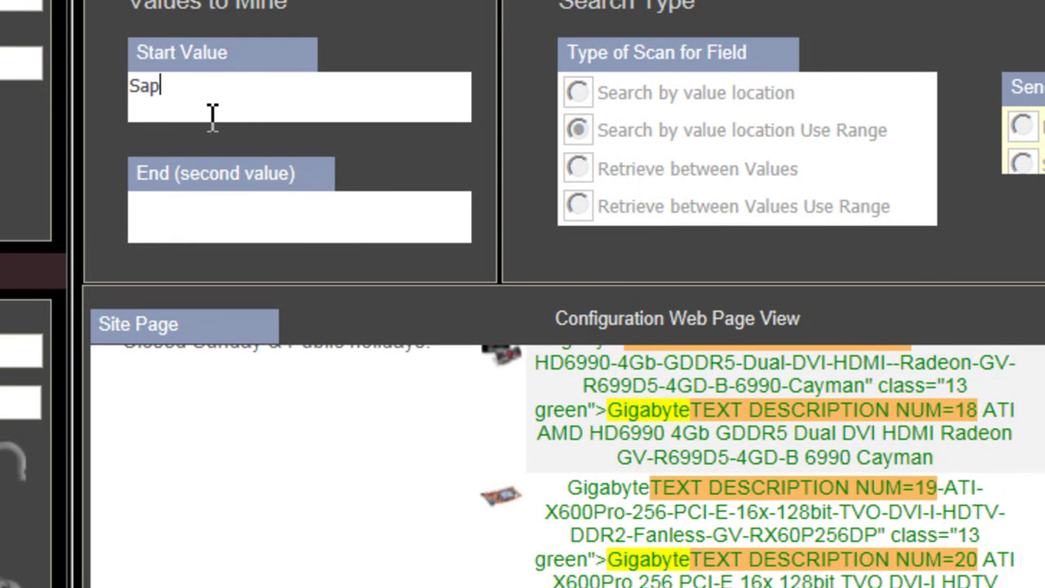
pyautogui.write('hire')
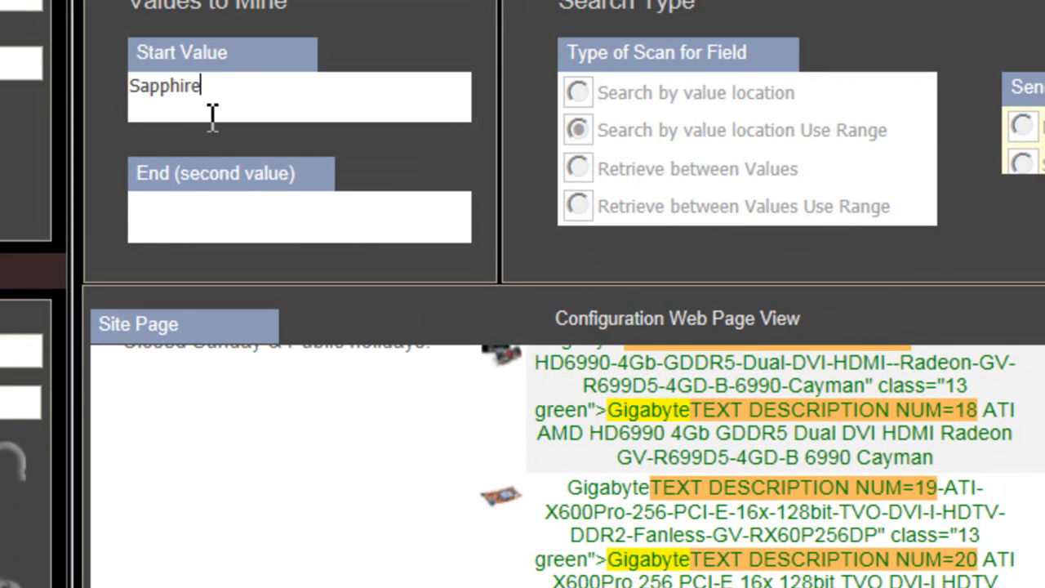
pyautogui.moveTo(131, 227)
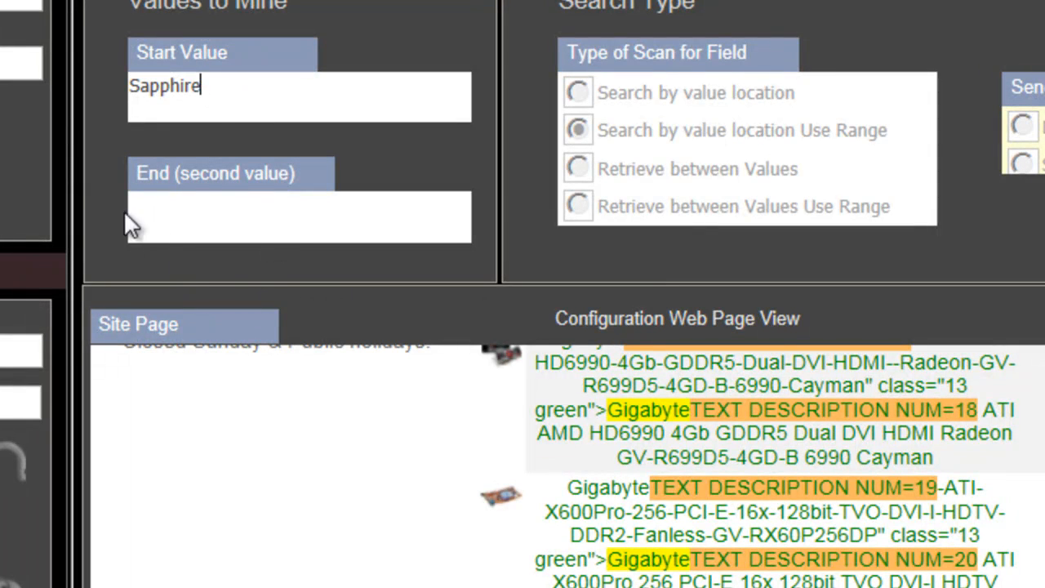
pyautogui.write('409')
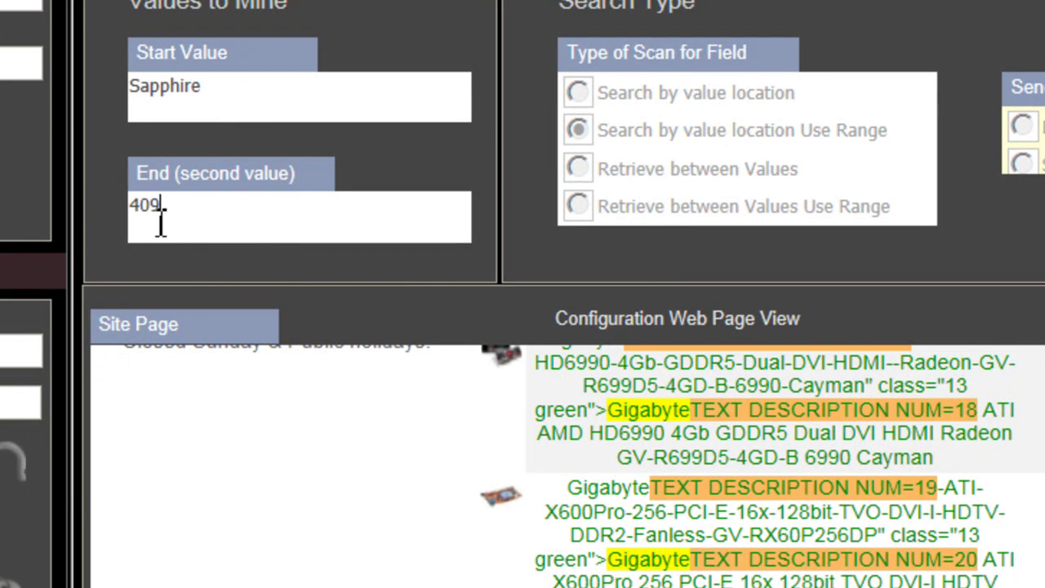
pyautogui.write('00')
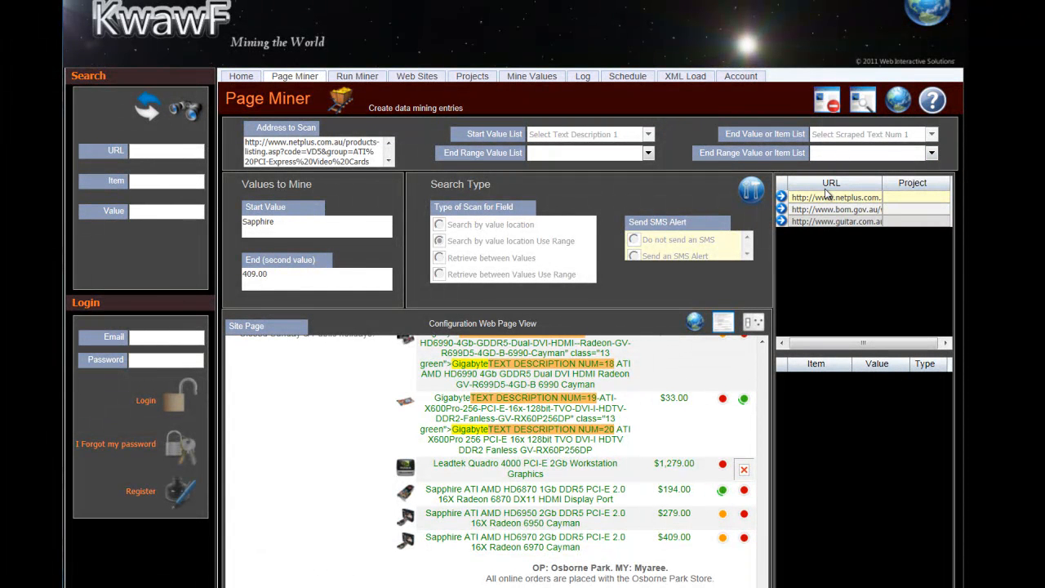
pyautogui.moveTo(813, 236)
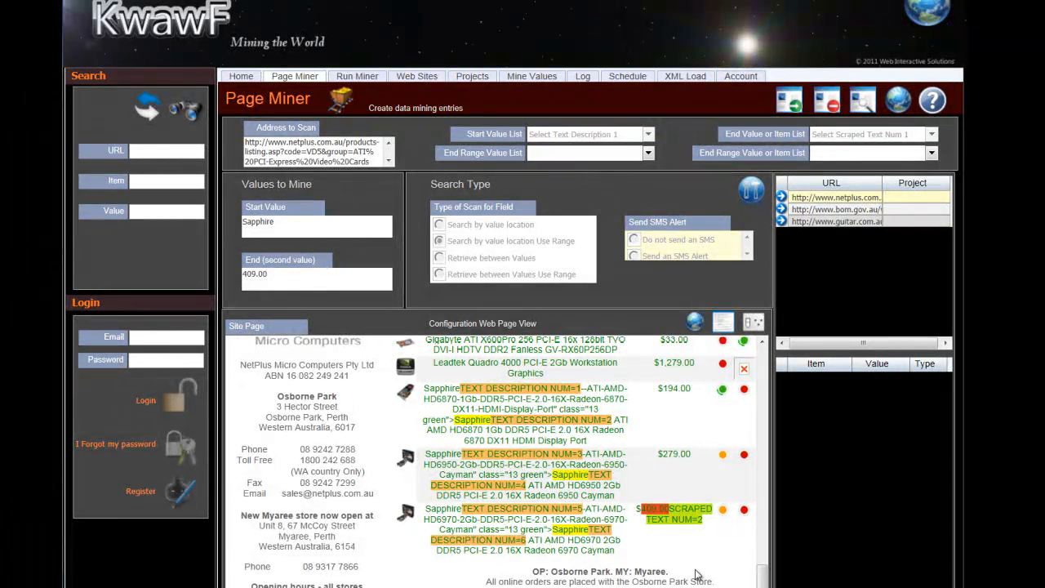
pyautogui.moveTo(592, 167)
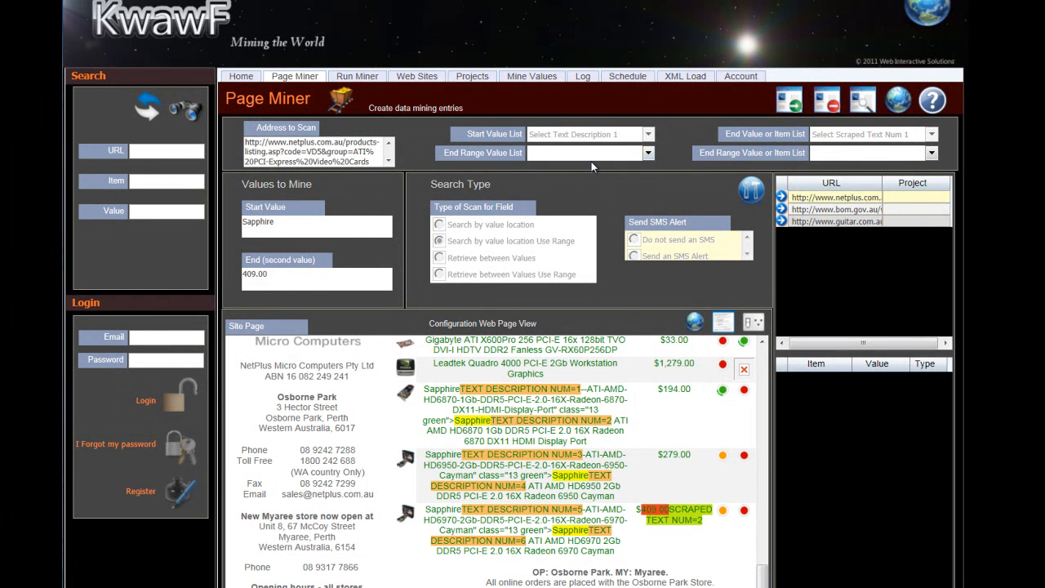
# - Choose Text Description 5 and Scraped Text Num 2 as end range values
pyautogui.click(647, 153)
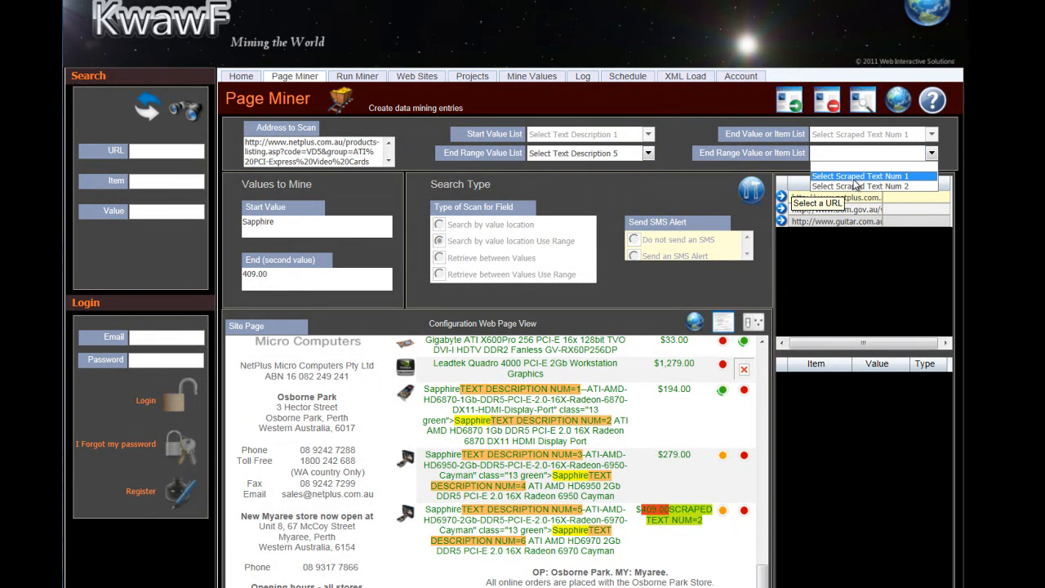
pyautogui.click(861, 186)
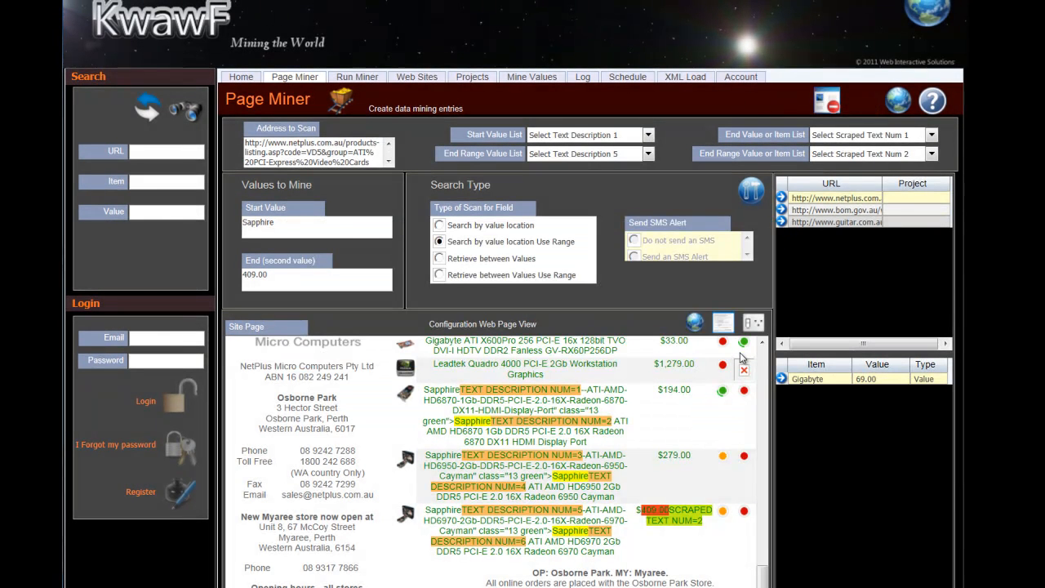
pyautogui.moveTo(788, 407)
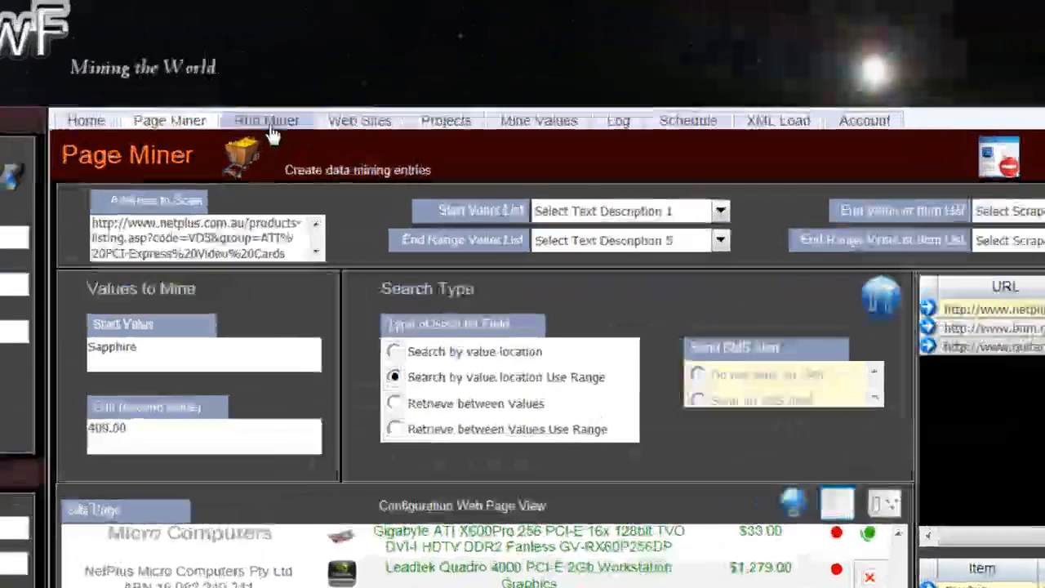
# - Open Run Miner to show the stored NetPlus selection (Gigabyte, 69.00)
pyautogui.click(267, 120)
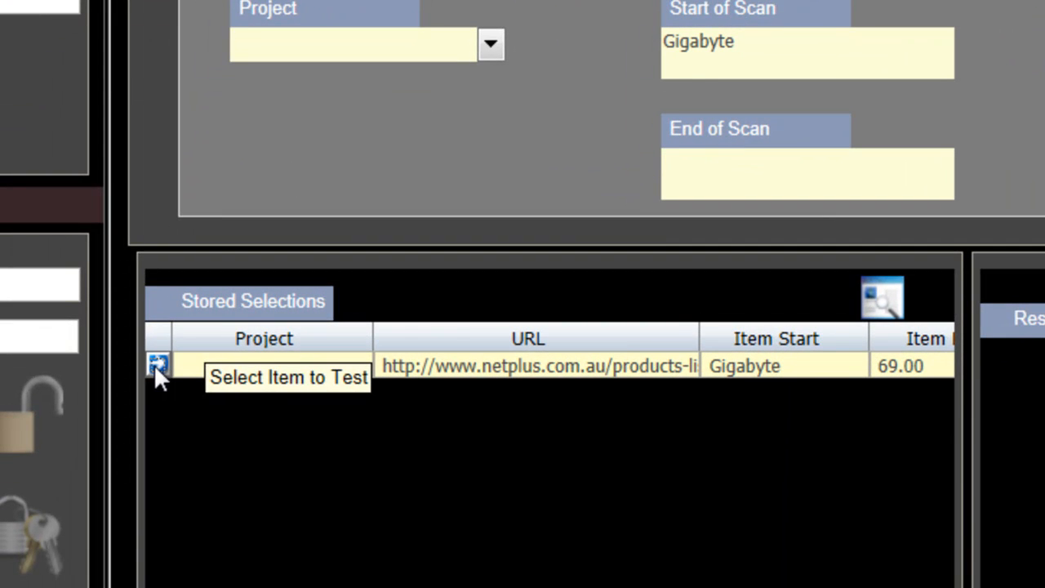
pyautogui.moveTo(420, 482)
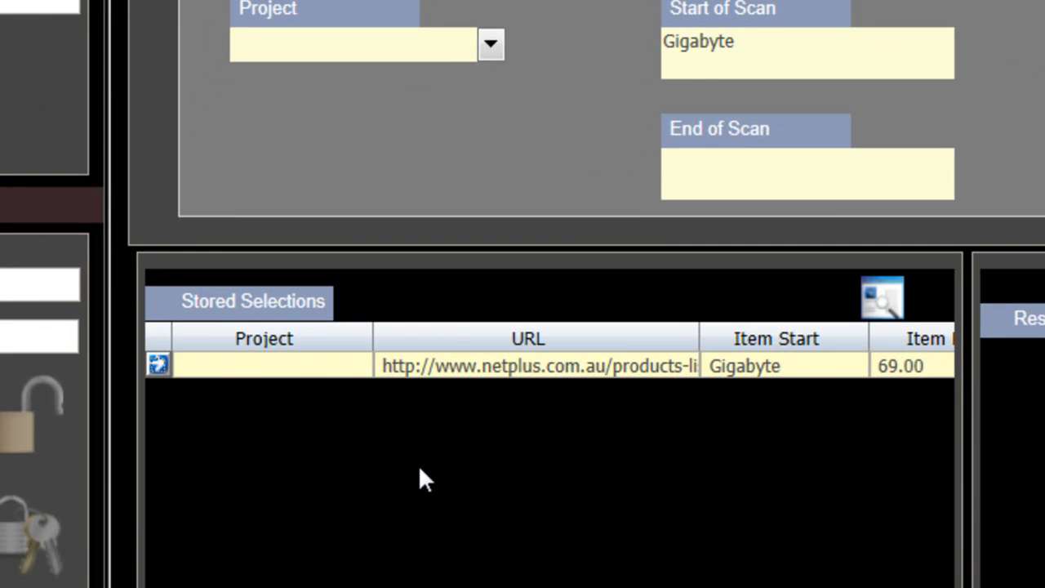
pyautogui.moveTo(555, 24)
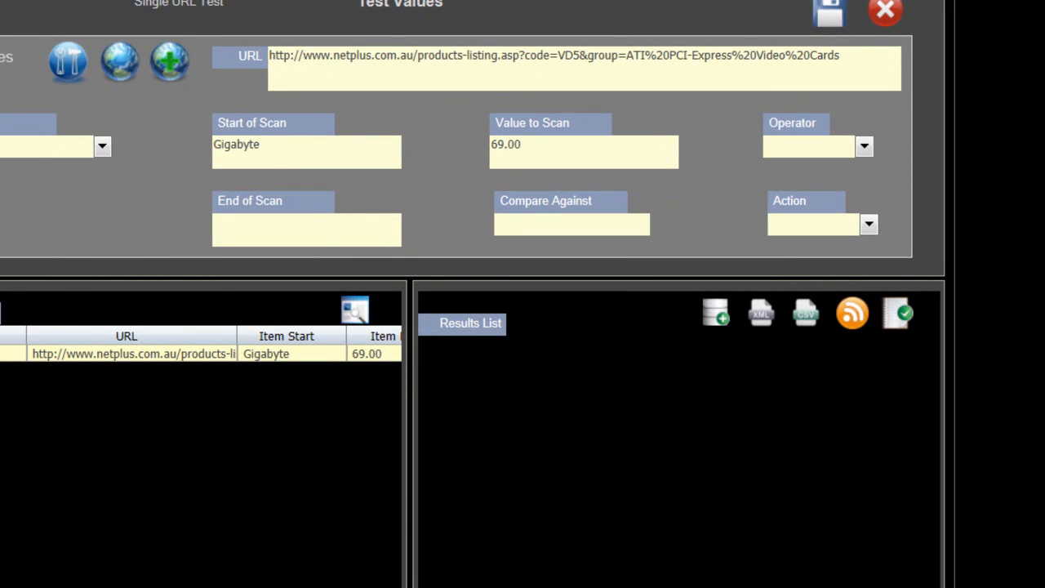
pyautogui.moveTo(798, 19)
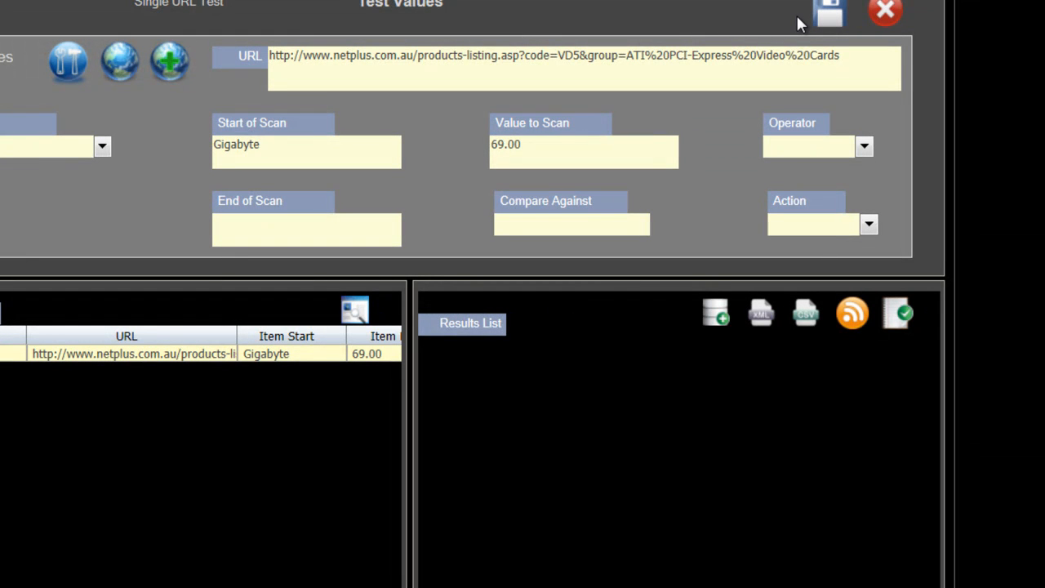
pyautogui.moveTo(904, 133)
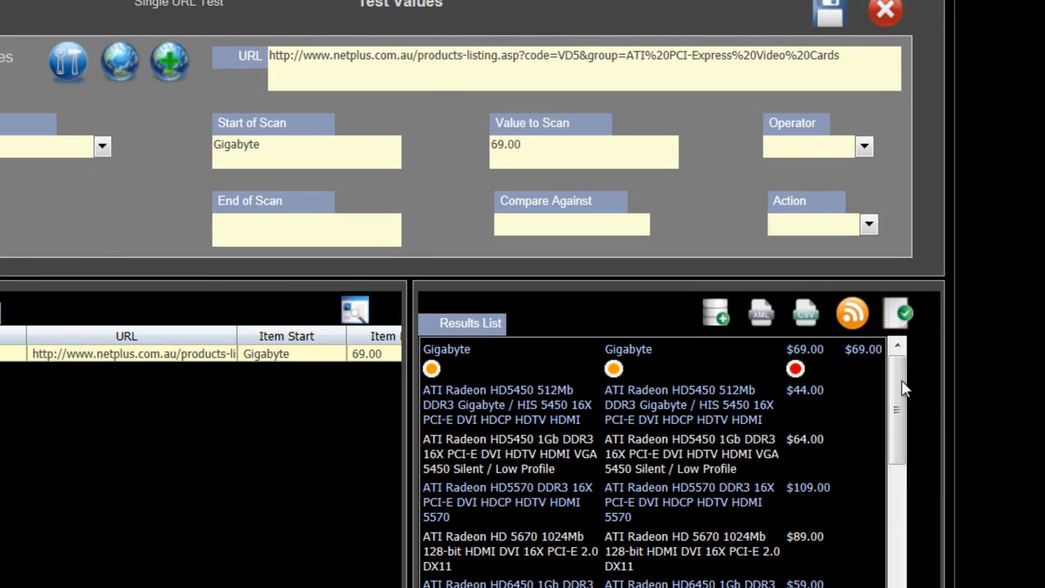
# - Scroll the Results List of ATI Radeon card names and prices, $44.00 to $369.00
pyautogui.scroll(-3)
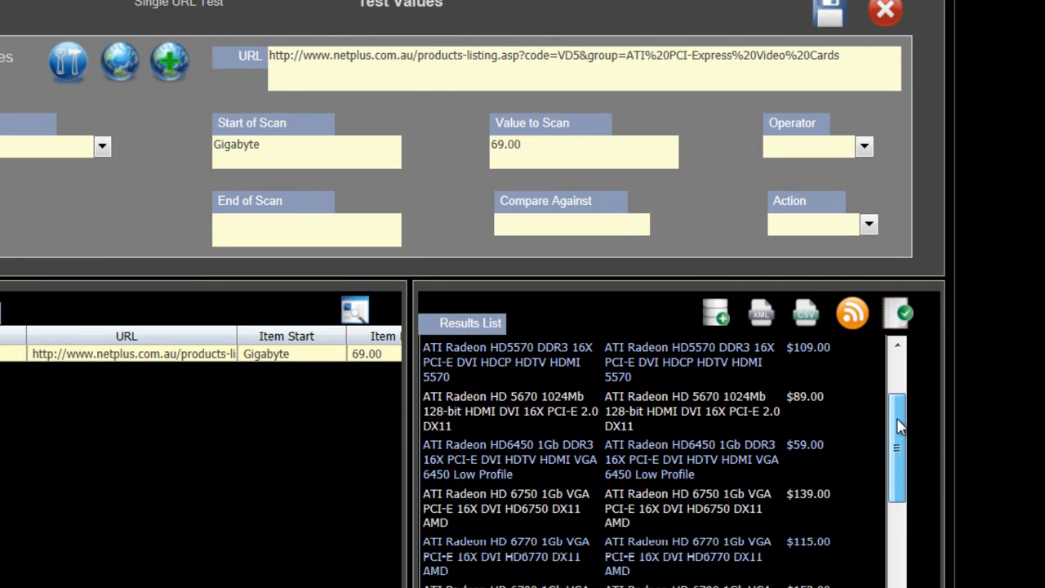
pyautogui.scroll(-3)
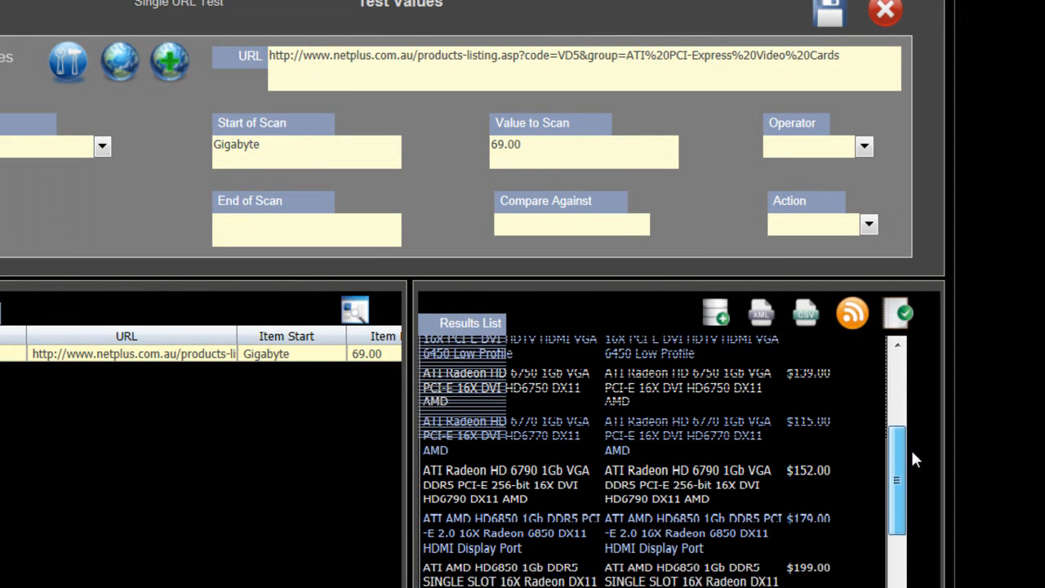
pyautogui.scroll(-3)
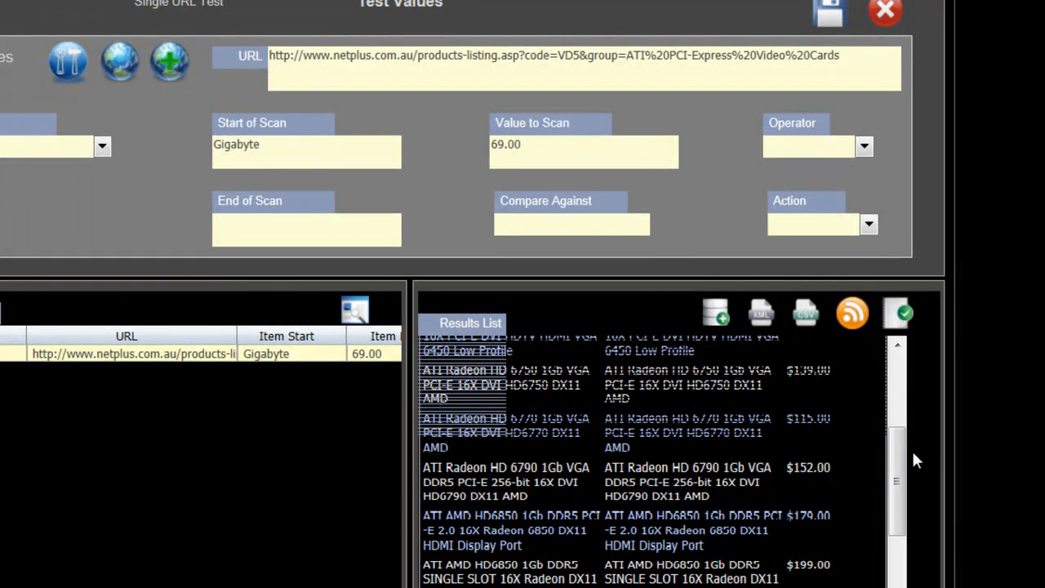
pyautogui.moveTo(912, 512)
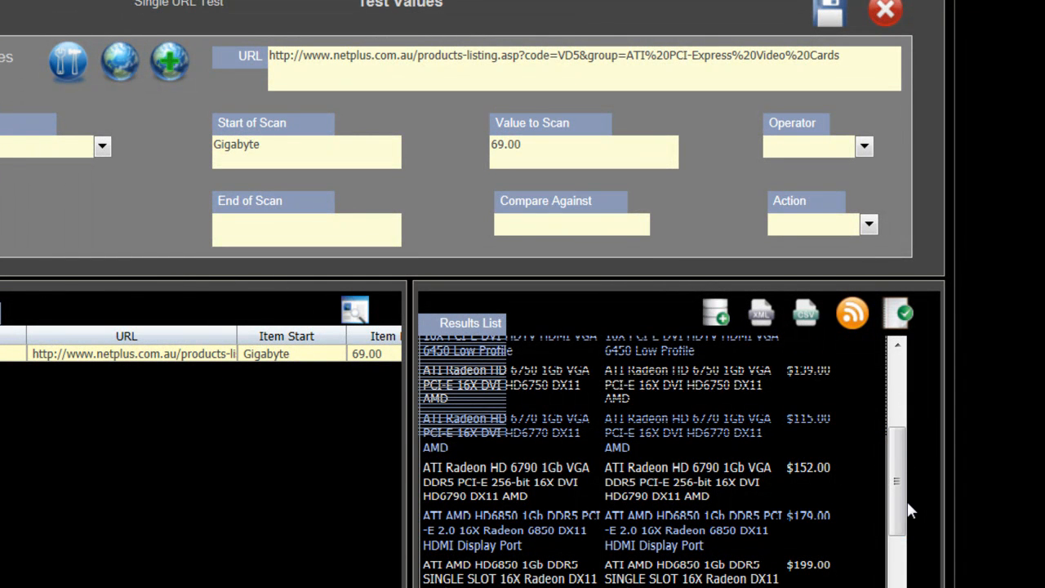
pyautogui.scroll(-3)
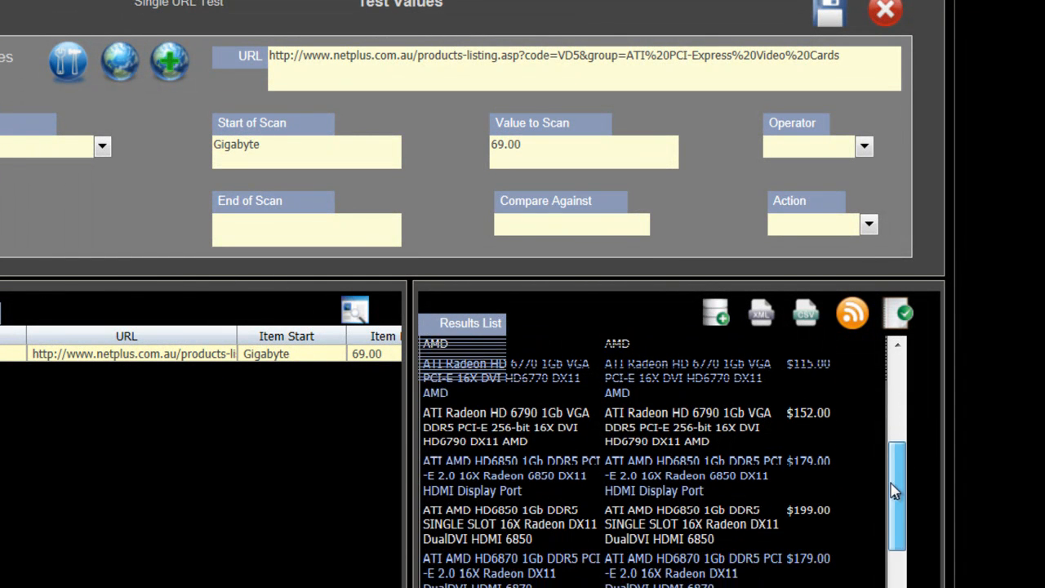
pyautogui.scroll(-3)
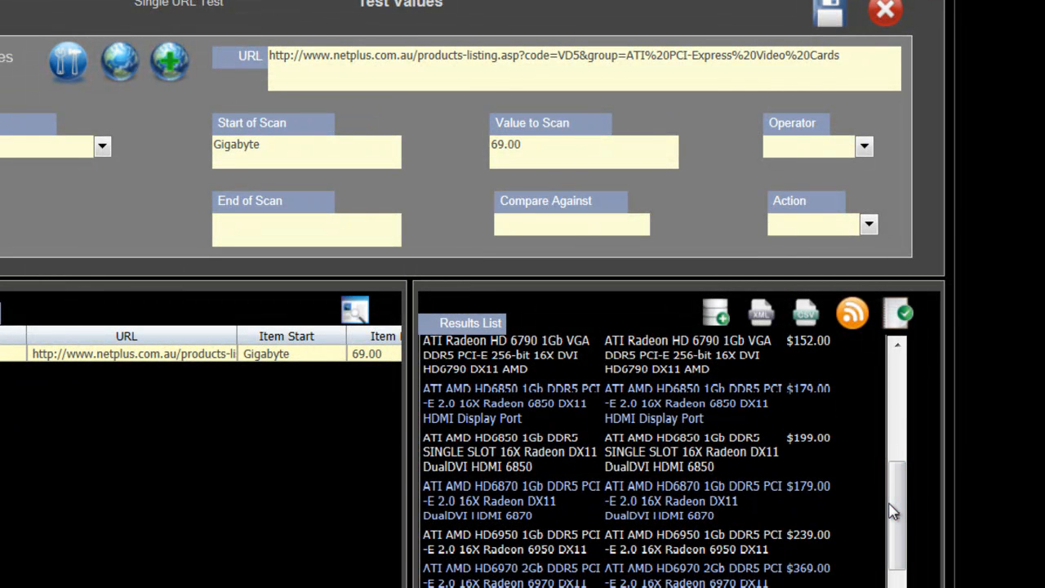
pyautogui.moveTo(884, 512)
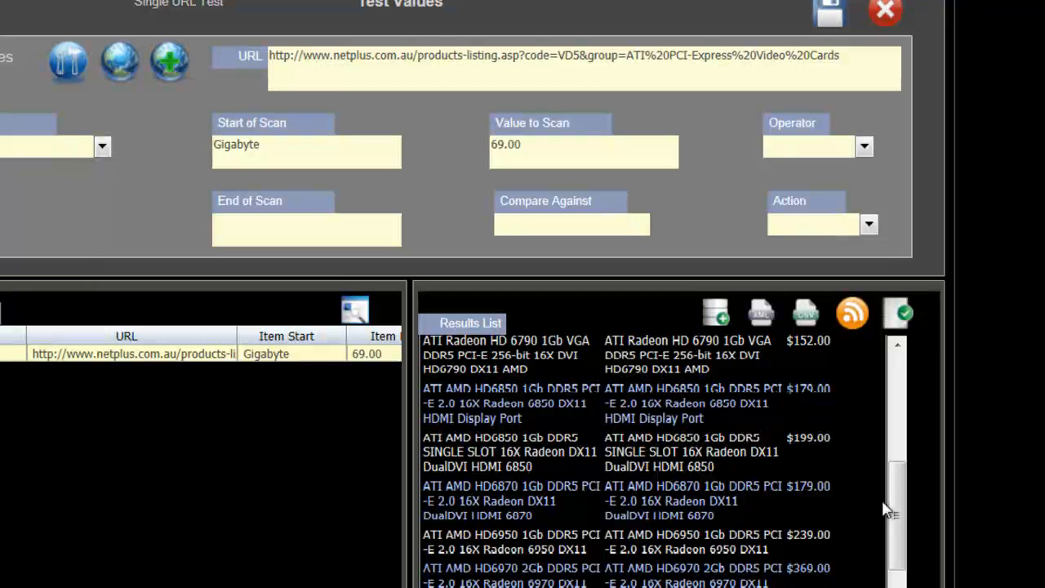
pyautogui.moveTo(875, 503)
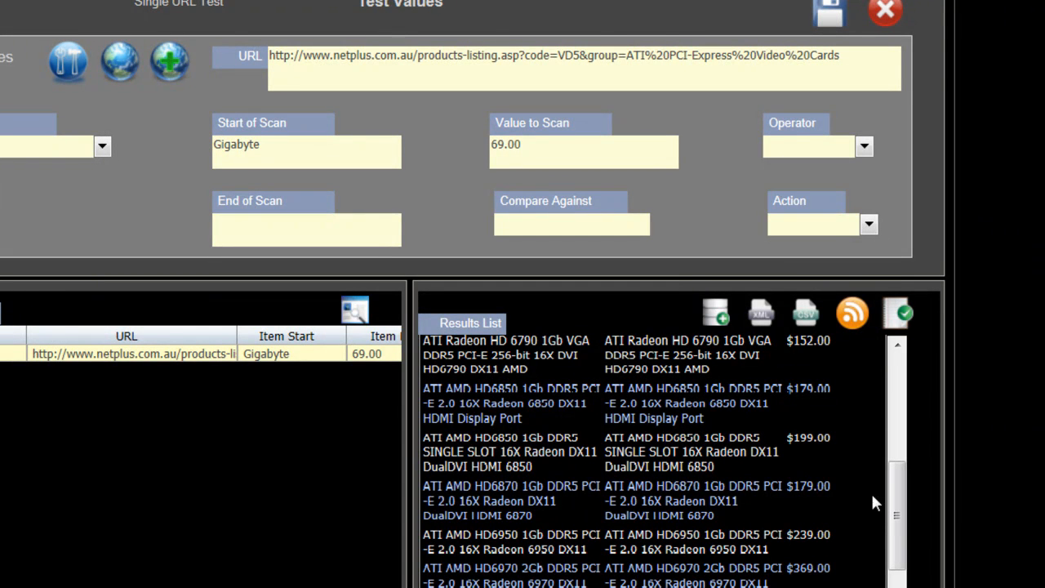